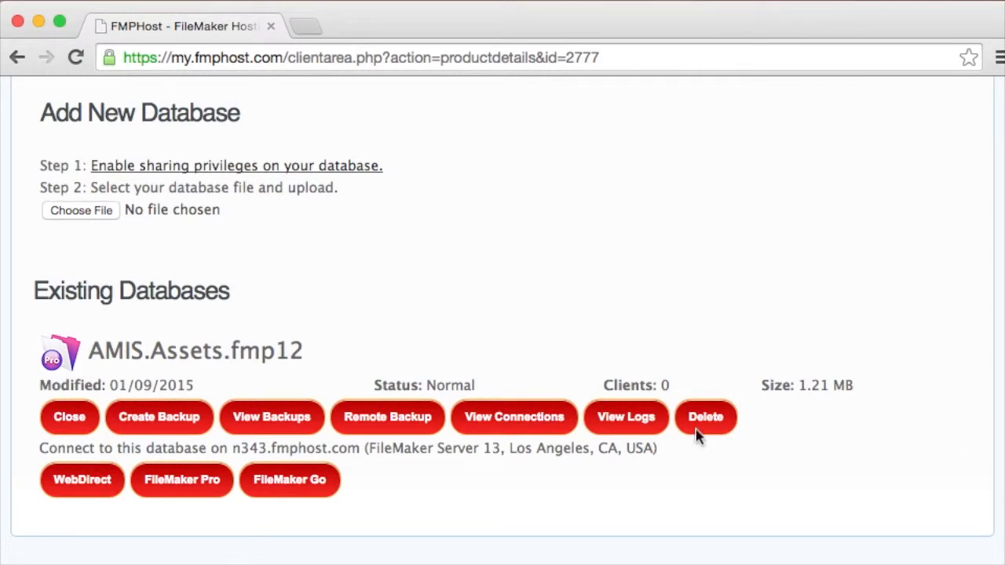
- Bring up the Remote Backup configuration for AMIS.Assets.fmp12 from the control panel
click(386, 418)
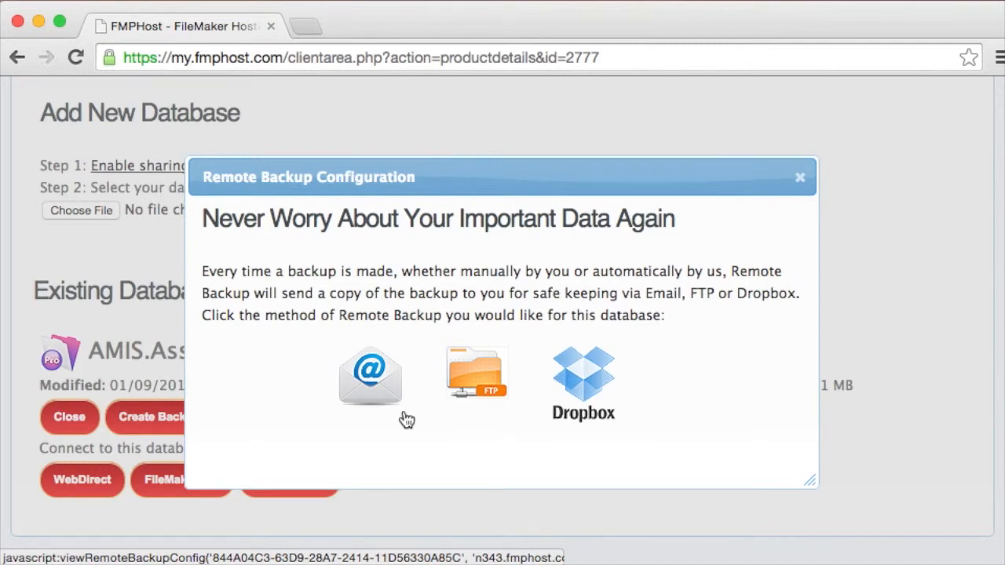
click(371, 374)
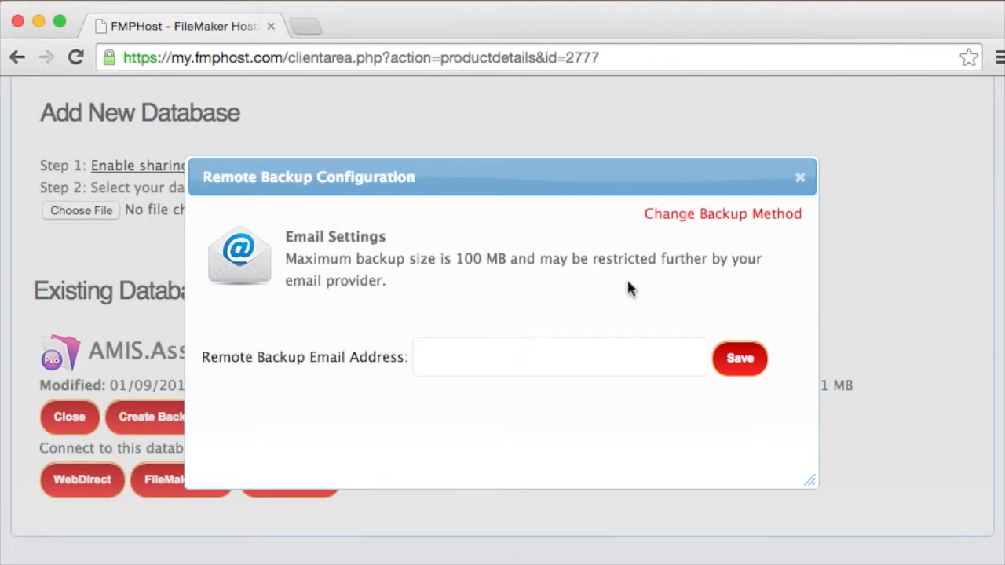
click(723, 214)
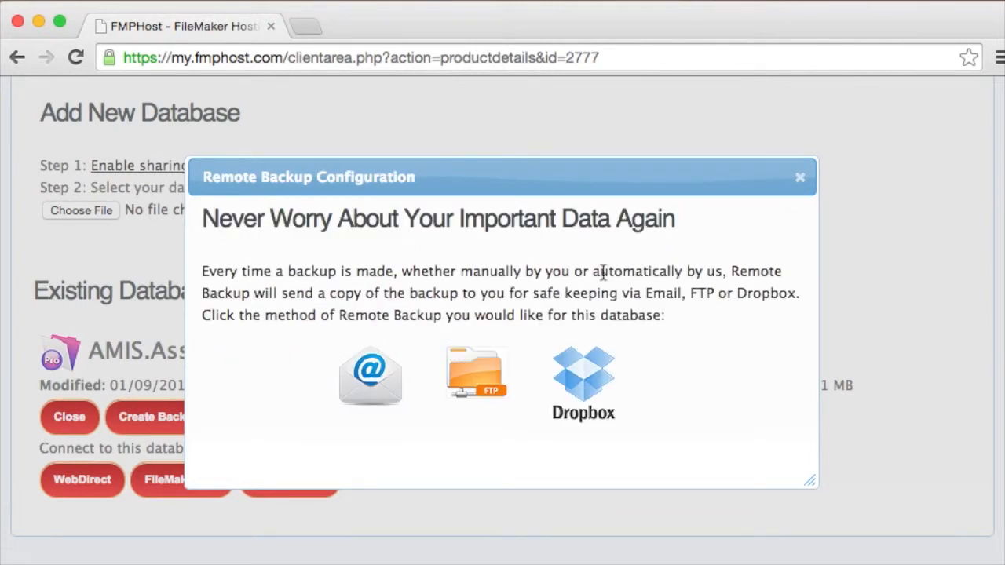
click(478, 376)
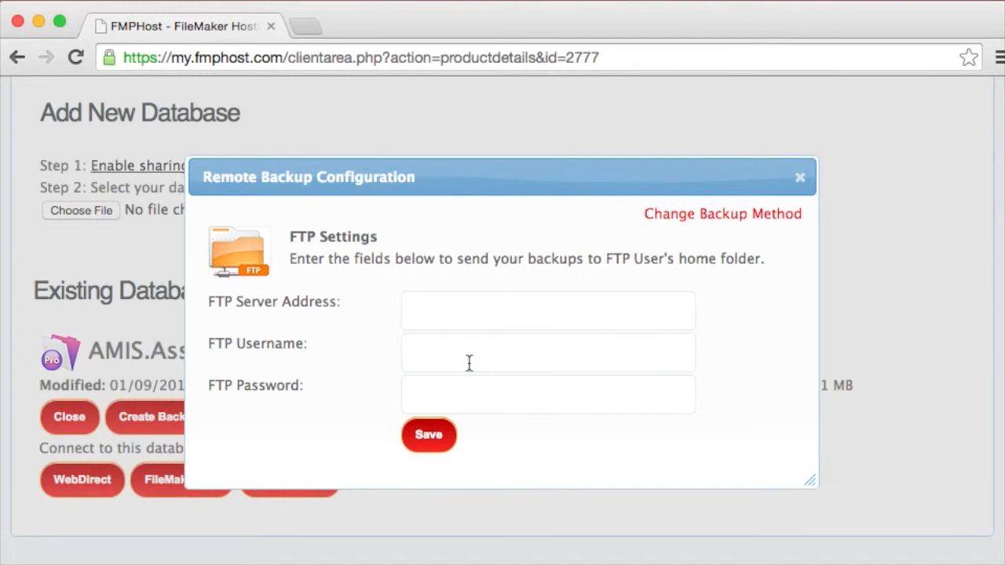
- Switch the backup method to Dropbox and begin linking FMPHost RemoteBackup to Dropbox
click(723, 213)
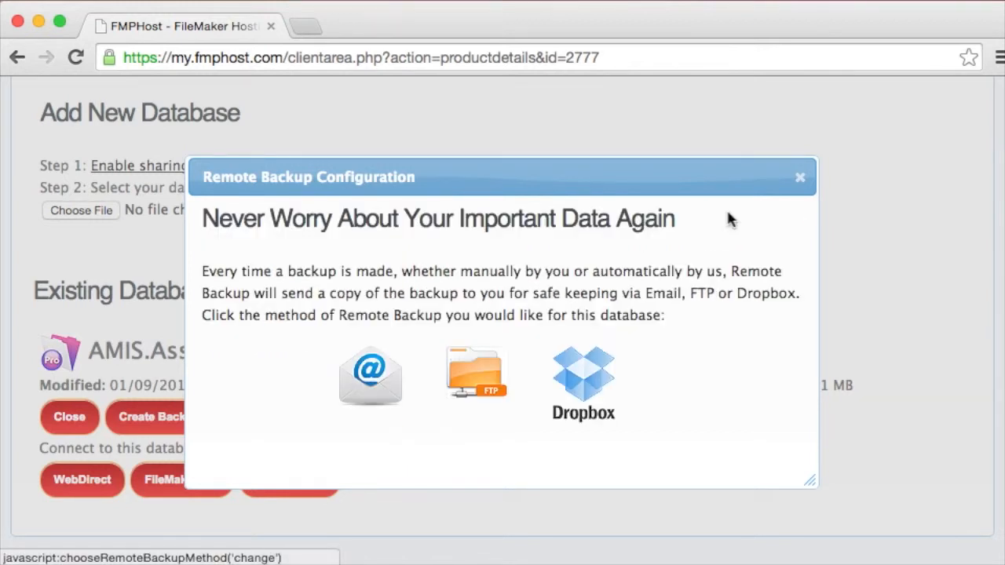
click(582, 377)
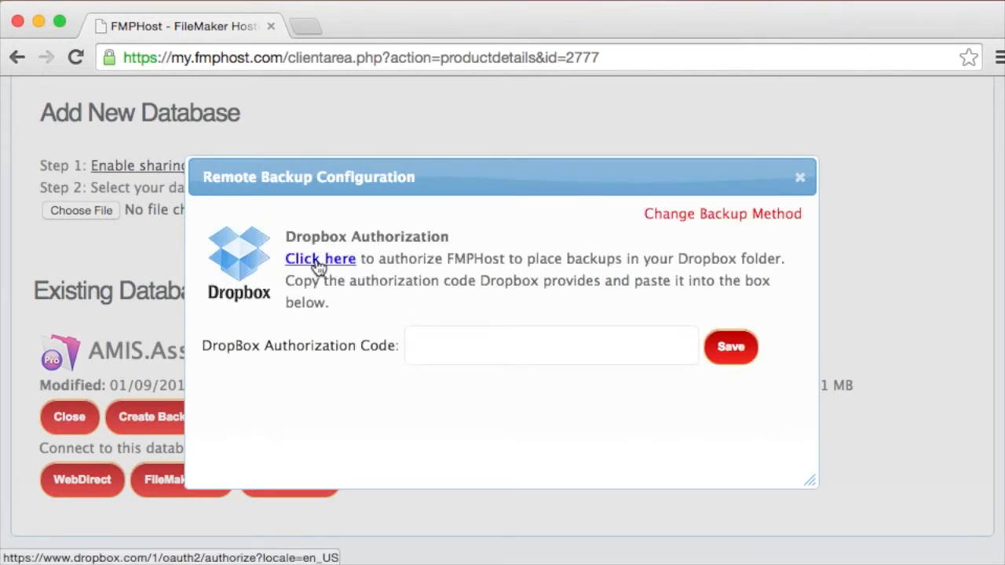
click(320, 257)
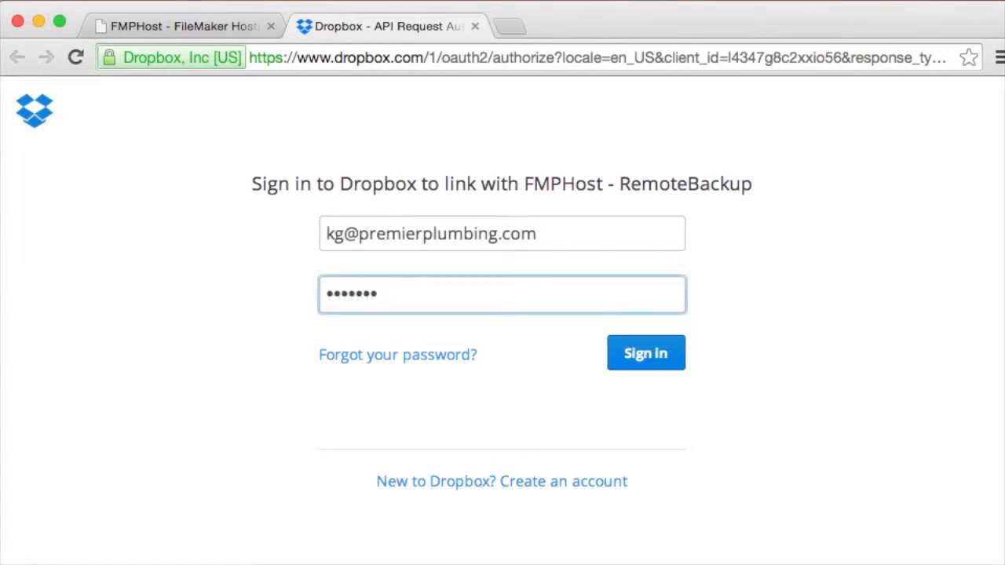
mouse_move(629, 346)
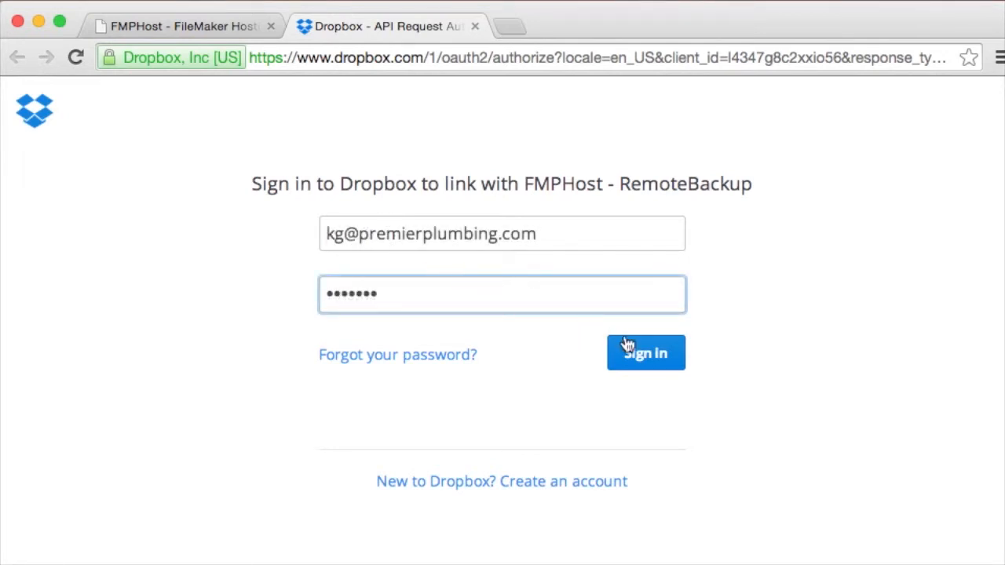
click(647, 352)
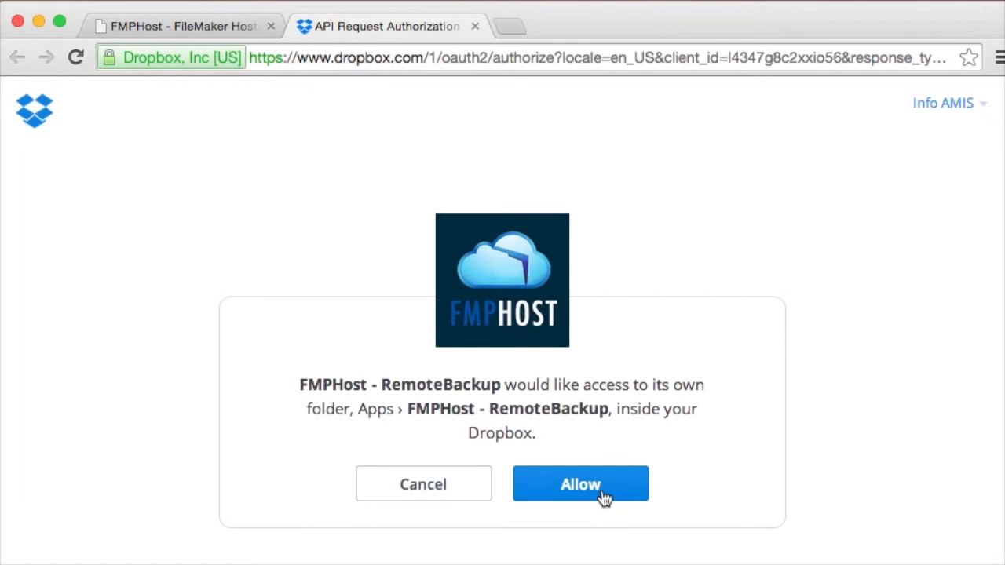
click(581, 484)
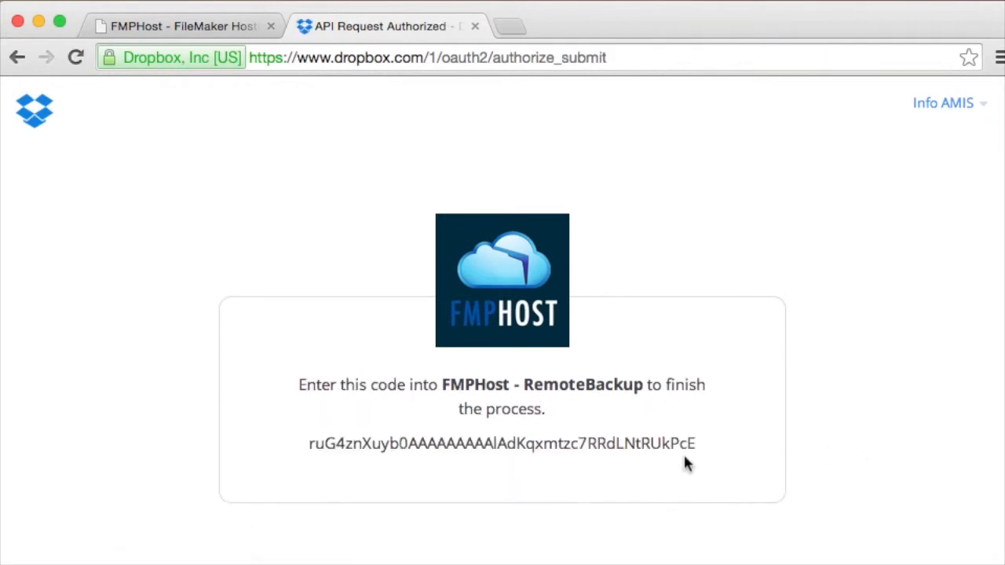
mouse_move(320, 458)
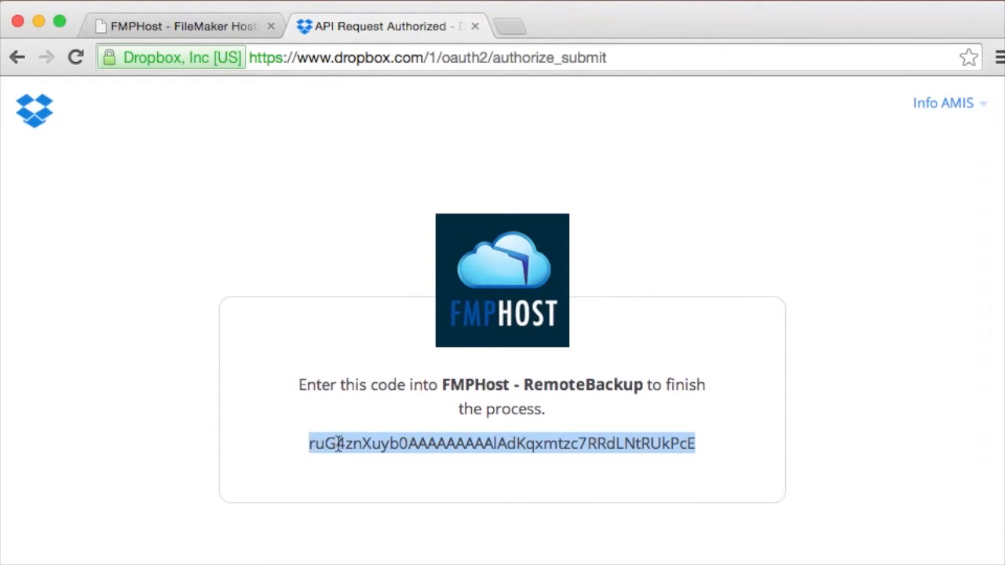
click(180, 25)
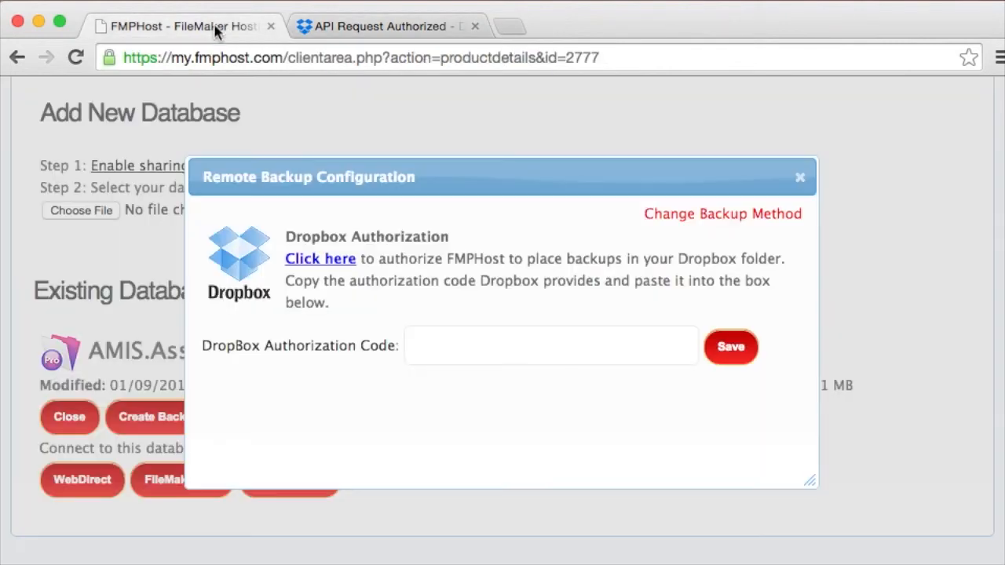
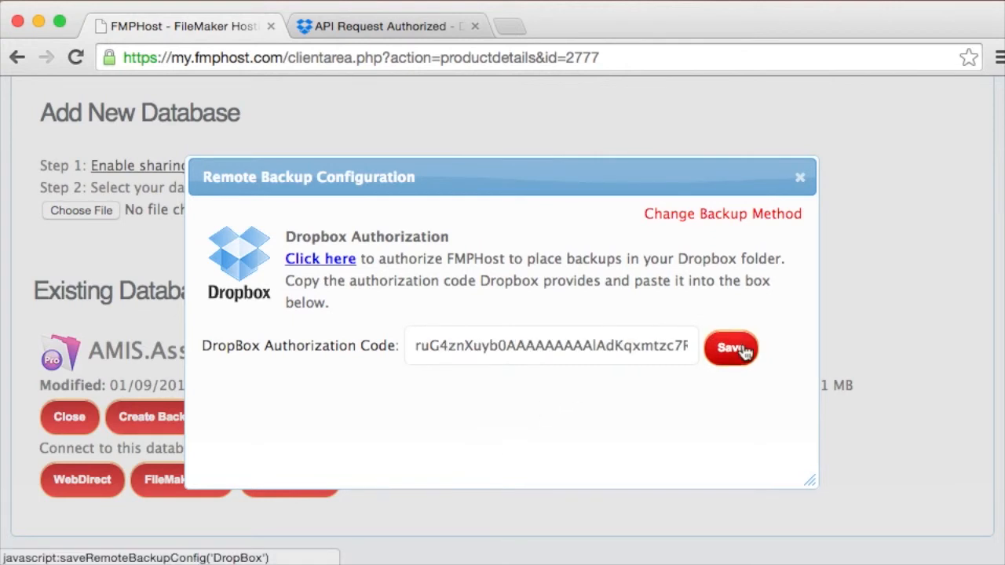
click(731, 349)
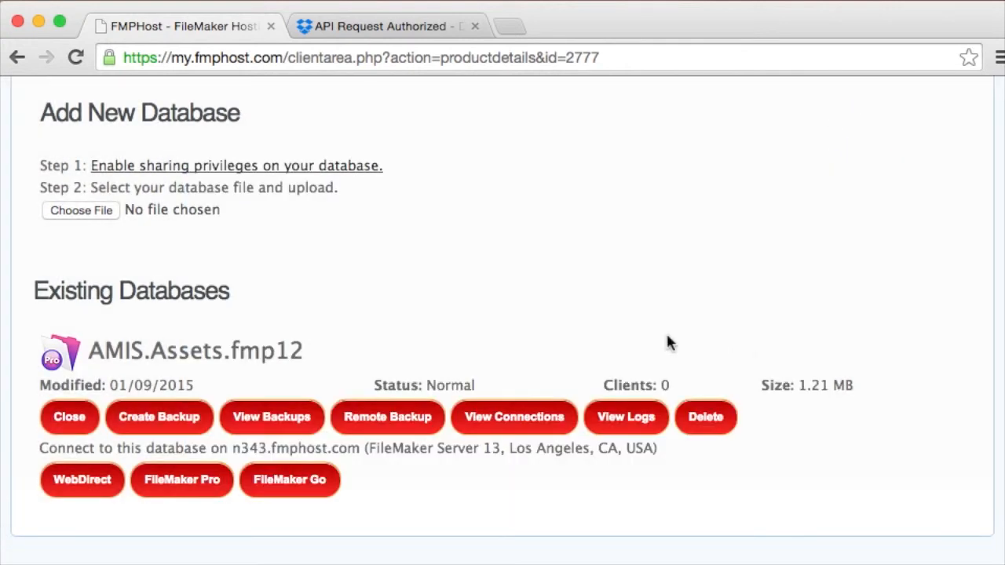
mouse_move(160, 418)
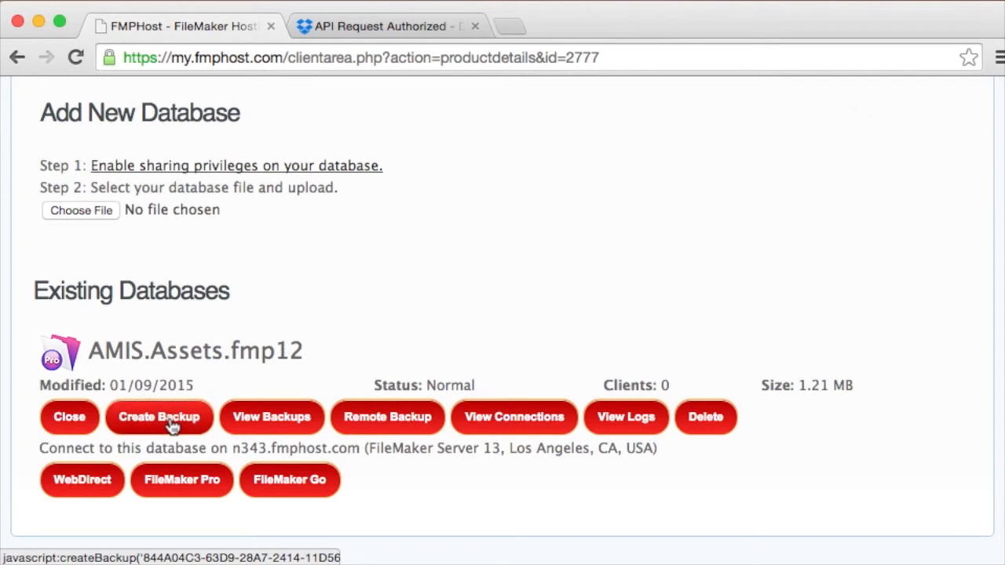
- Start a manual backup of AMIS.Assets.fmp12
click(160, 417)
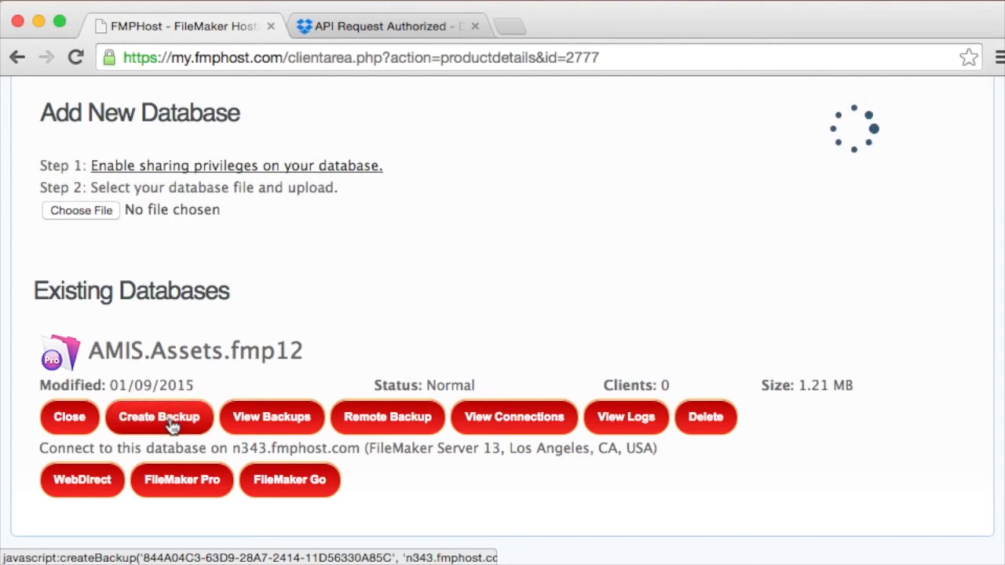